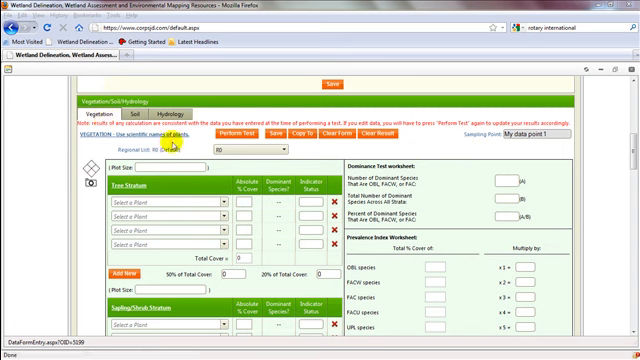
pyautogui.moveTo(245, 157)
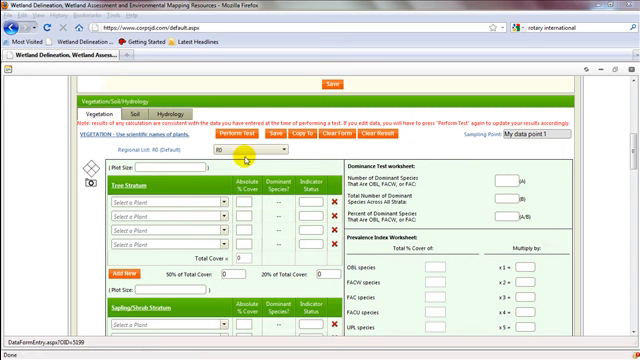
# Step: Enter Acacia greggii and Abies fraseri as Tree Stratum rows, each at 12% cover
pyautogui.click(275, 147)
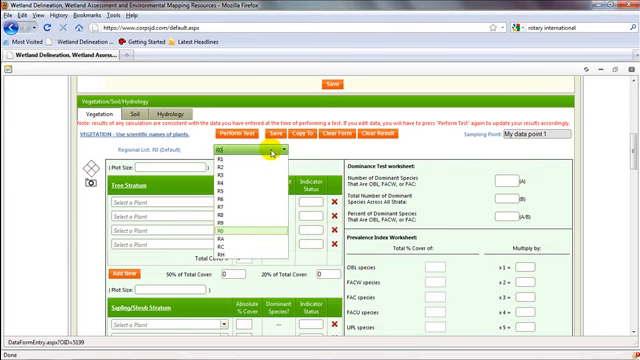
pyautogui.moveTo(260, 226)
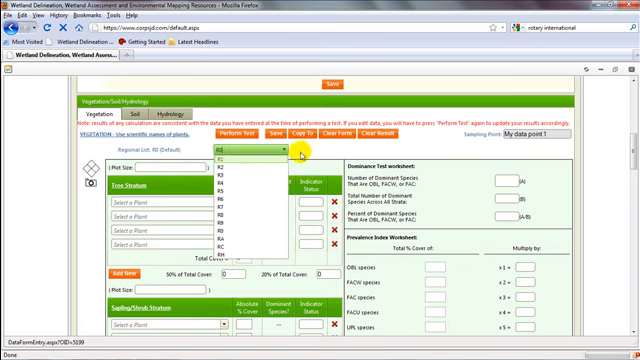
pyautogui.moveTo(237, 256)
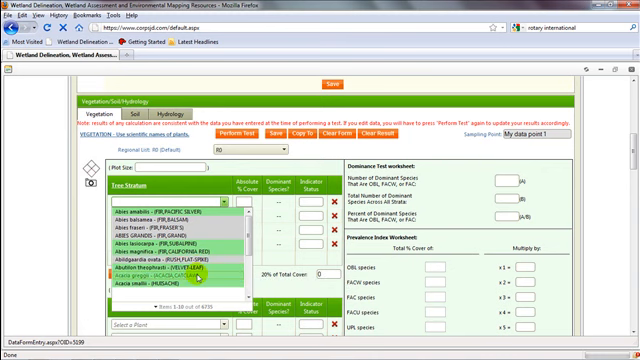
pyautogui.click(160, 289)
pyautogui.write('12')
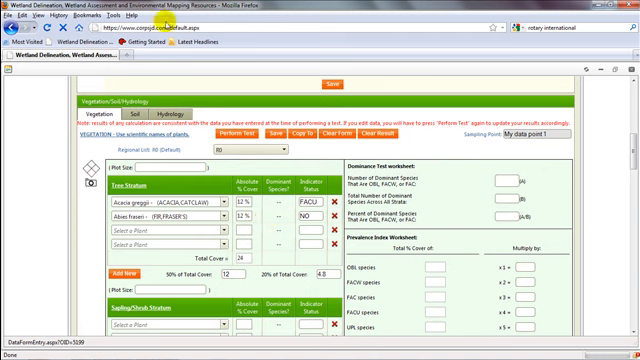
pyautogui.moveTo(192, 130)
pyautogui.write('Juncus')
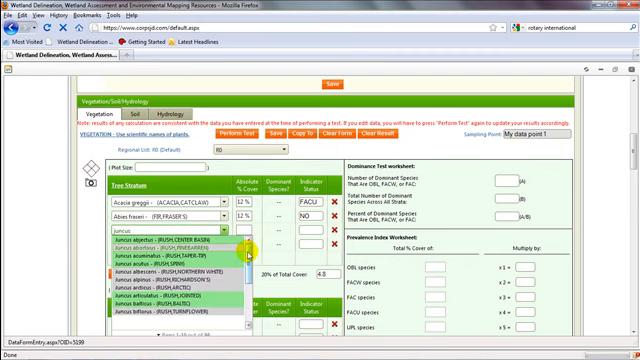
# Step: Scroll through the Juncus rush species matching 'juncus' in the third Tree Stratum list
pyautogui.scroll(-3)
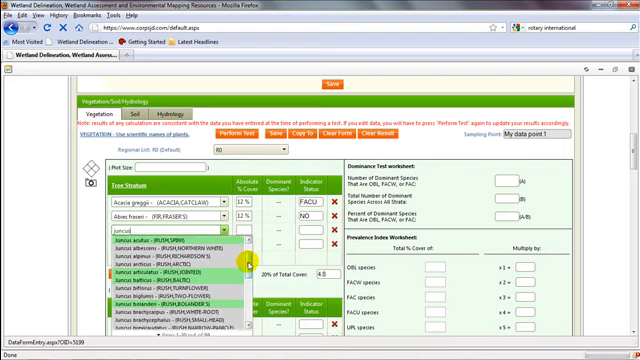
pyautogui.scroll(-3)
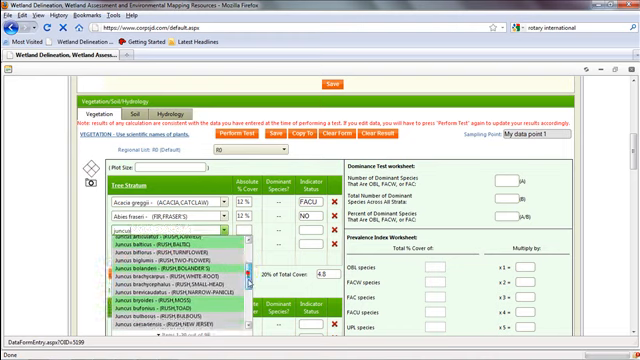
pyautogui.scroll(-3)
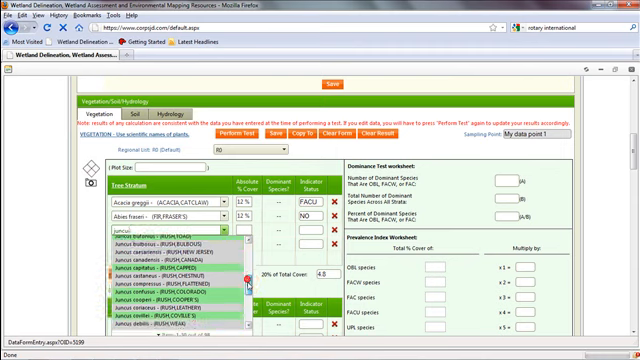
pyautogui.scroll(-3)
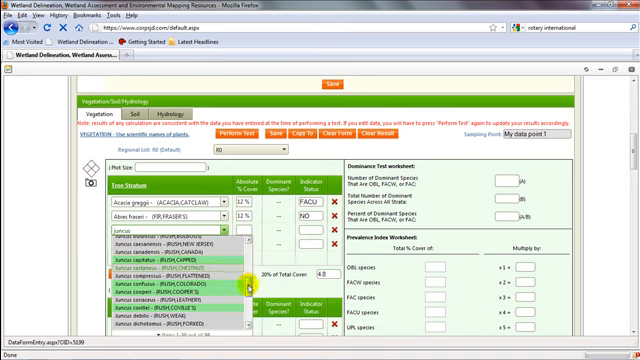
pyautogui.scroll(-3)
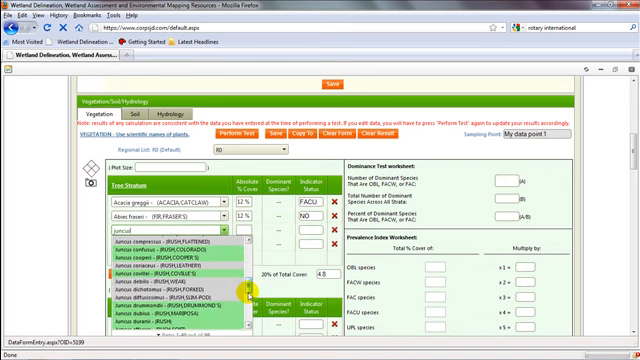
pyautogui.scroll(-3)
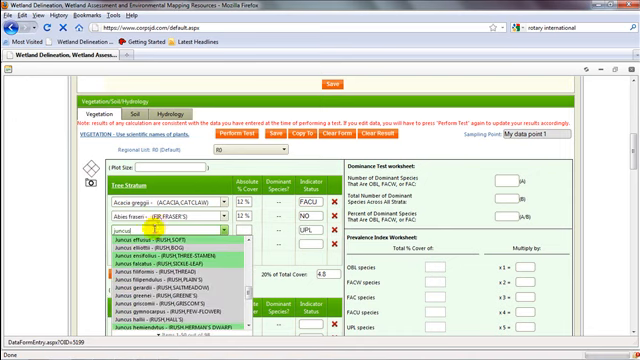